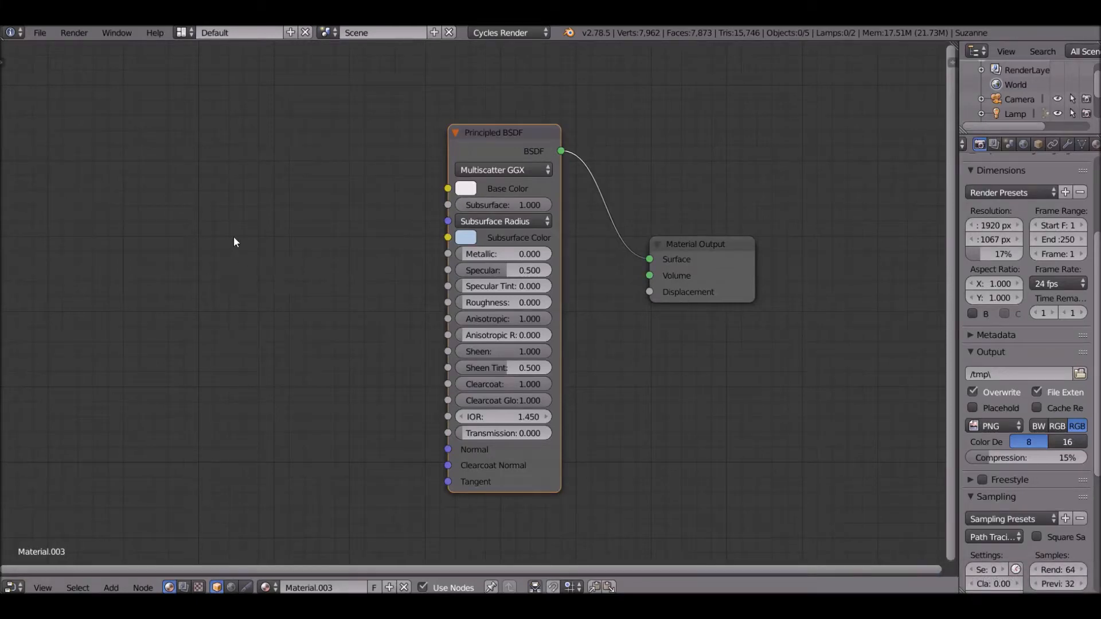
pyautogui.moveTo(276, 237)
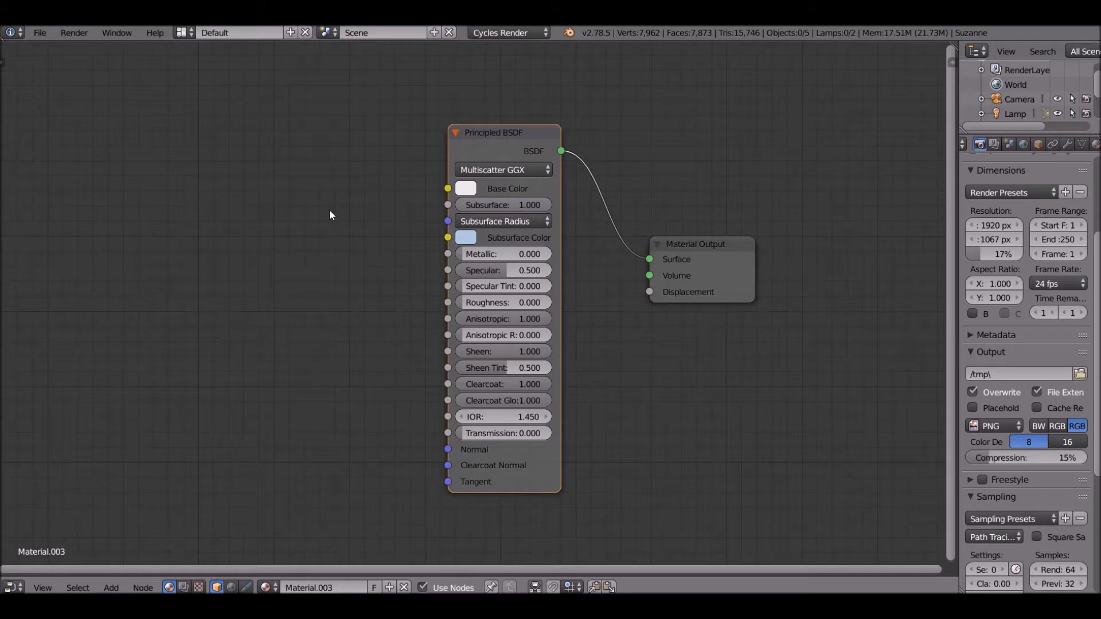
pyautogui.moveTo(324, 215)
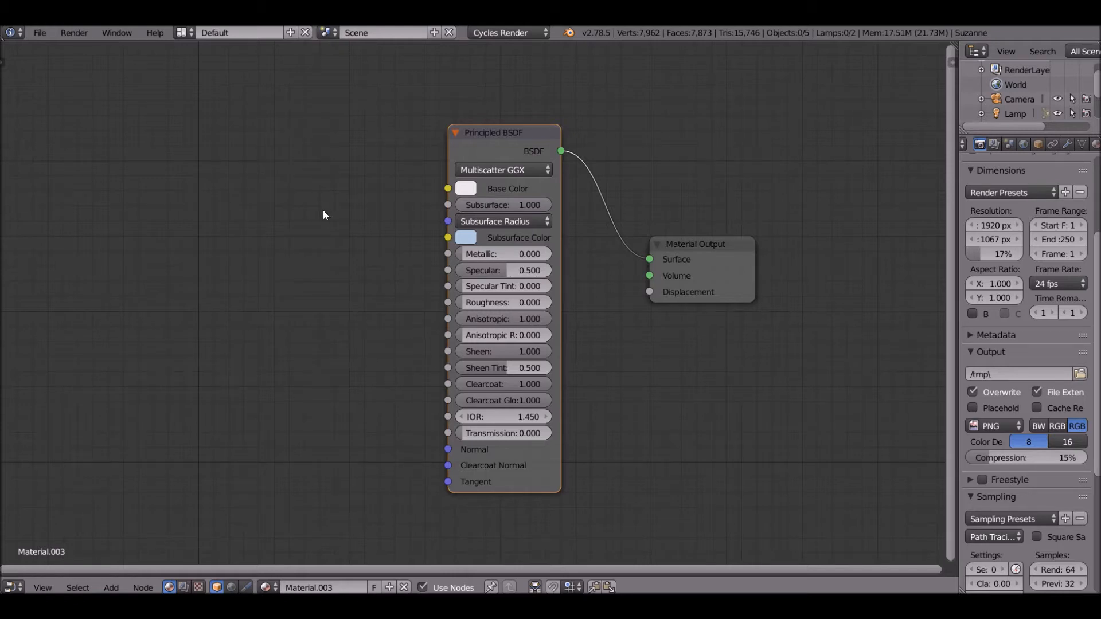
pyautogui.moveTo(317, 218)
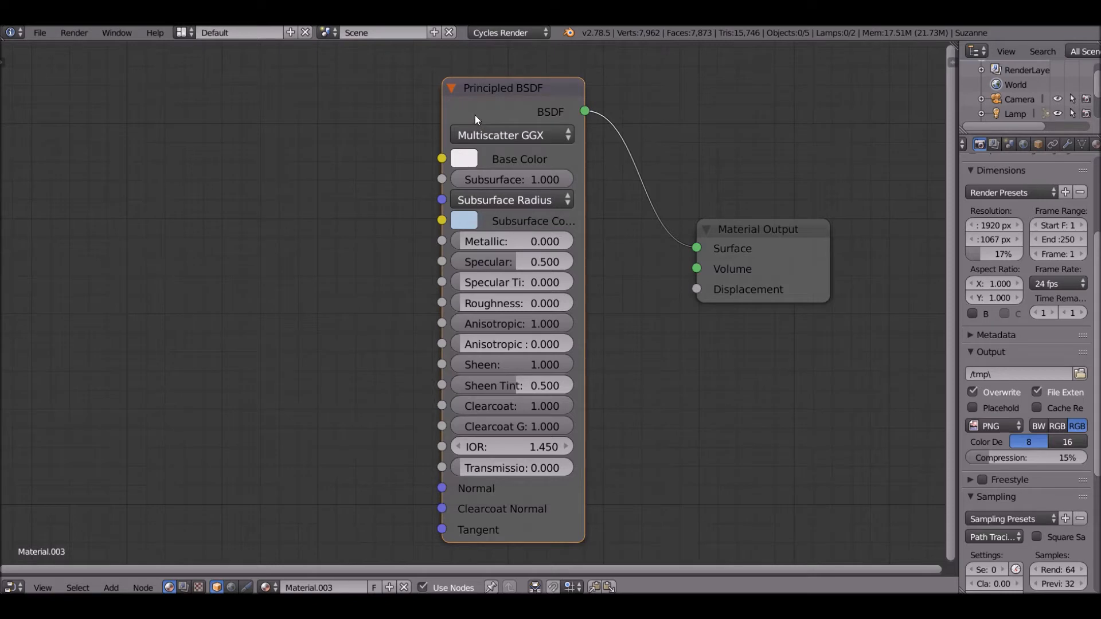
pyautogui.moveTo(492, 140)
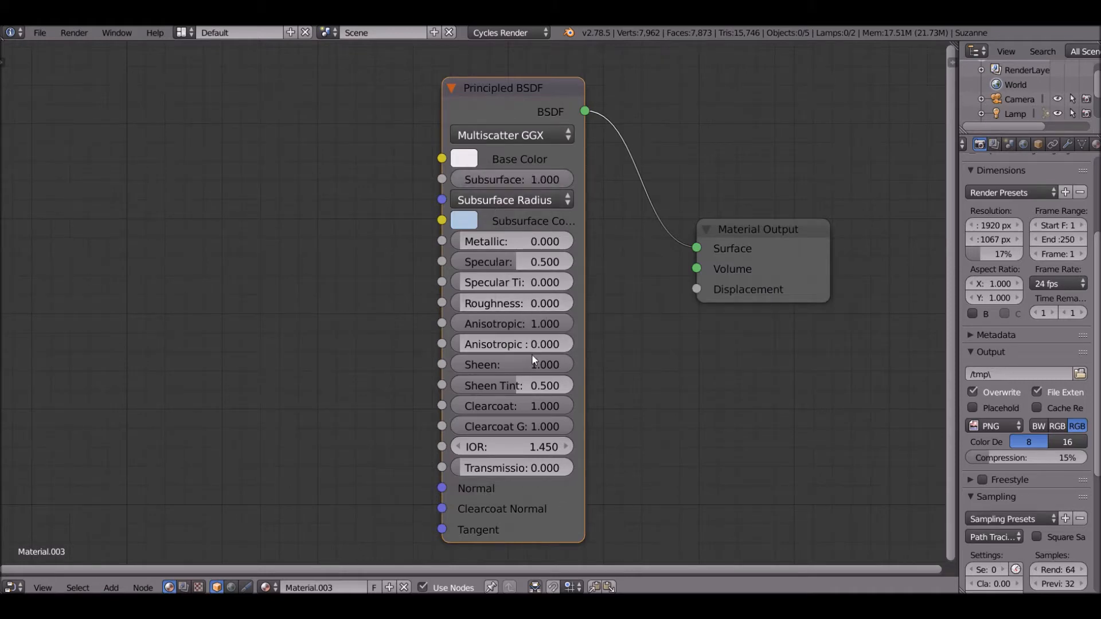
pyautogui.moveTo(521, 333)
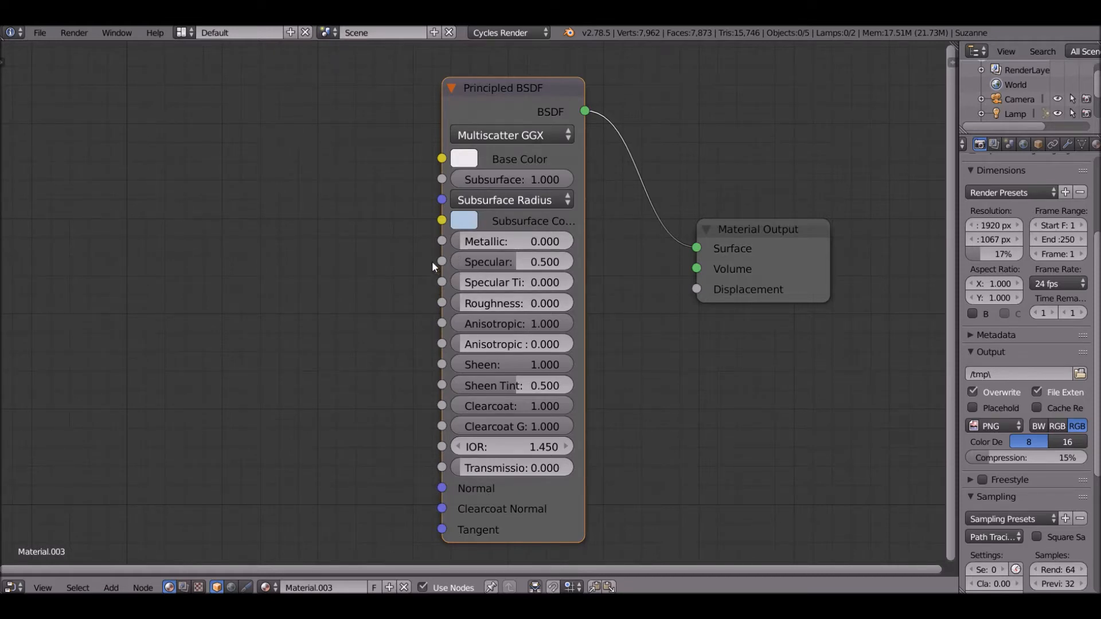
pyautogui.moveTo(647, 256)
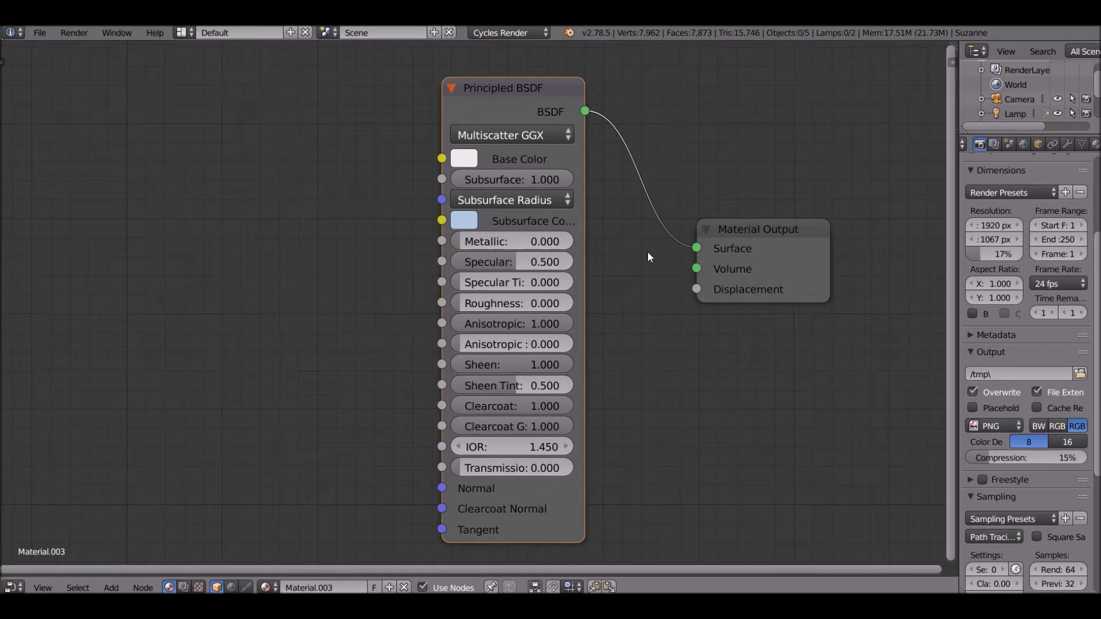
pyautogui.moveTo(947, 49)
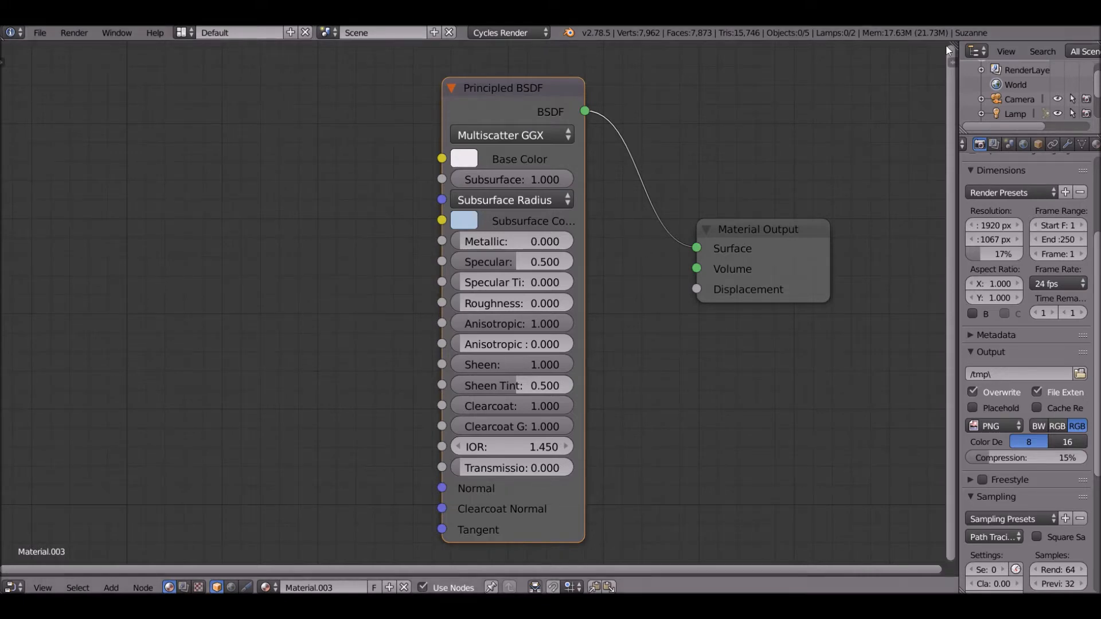
pyautogui.moveTo(180, 88)
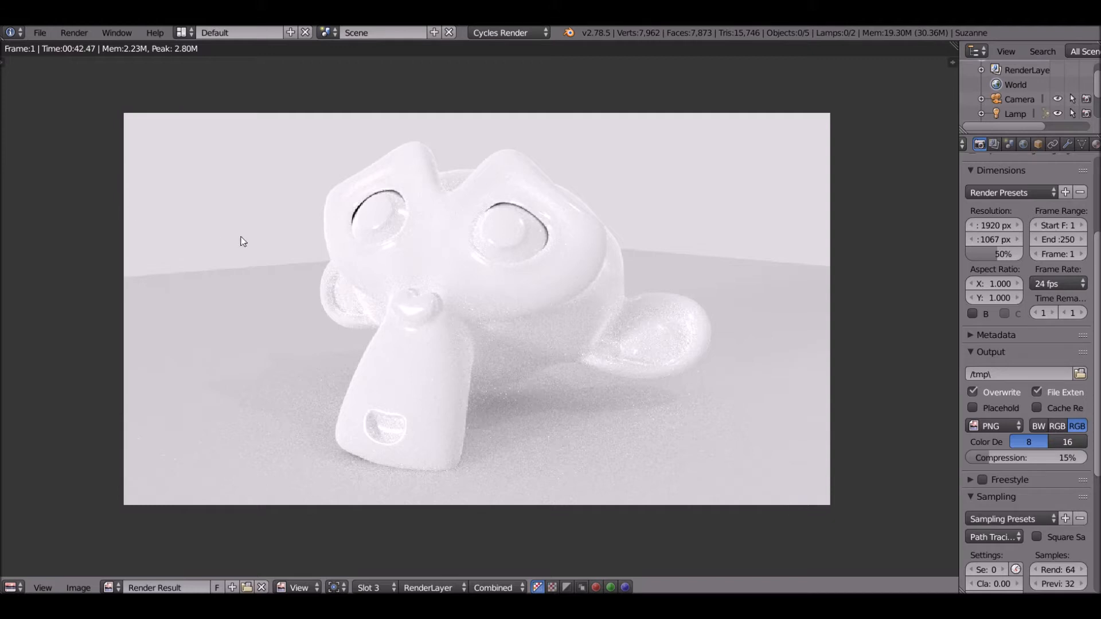
pyautogui.moveTo(296, 253)
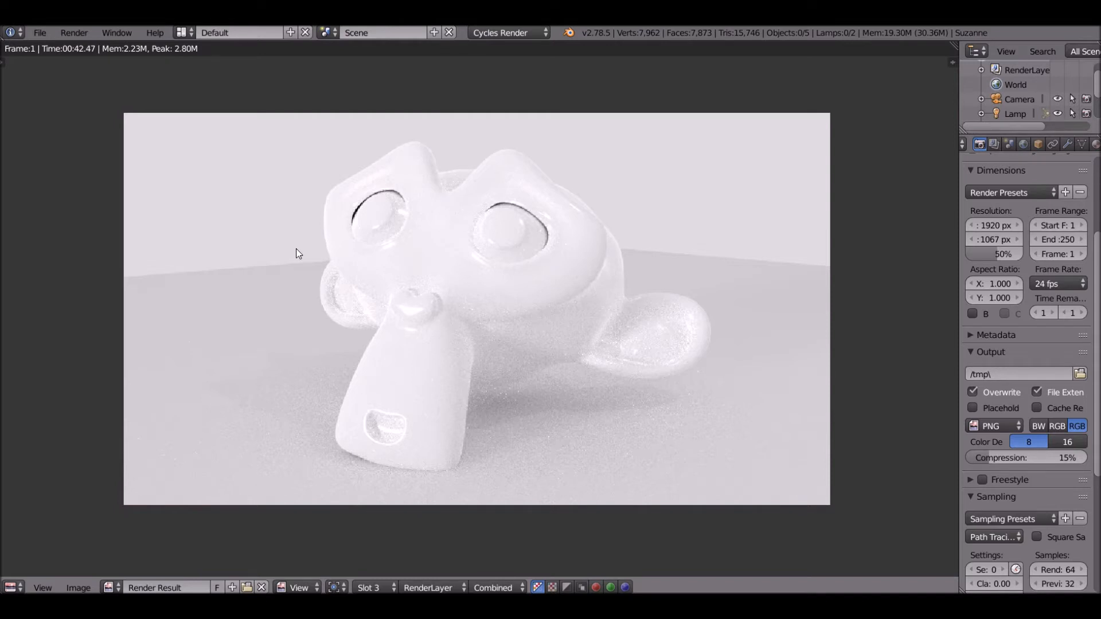
pyautogui.moveTo(240, 170)
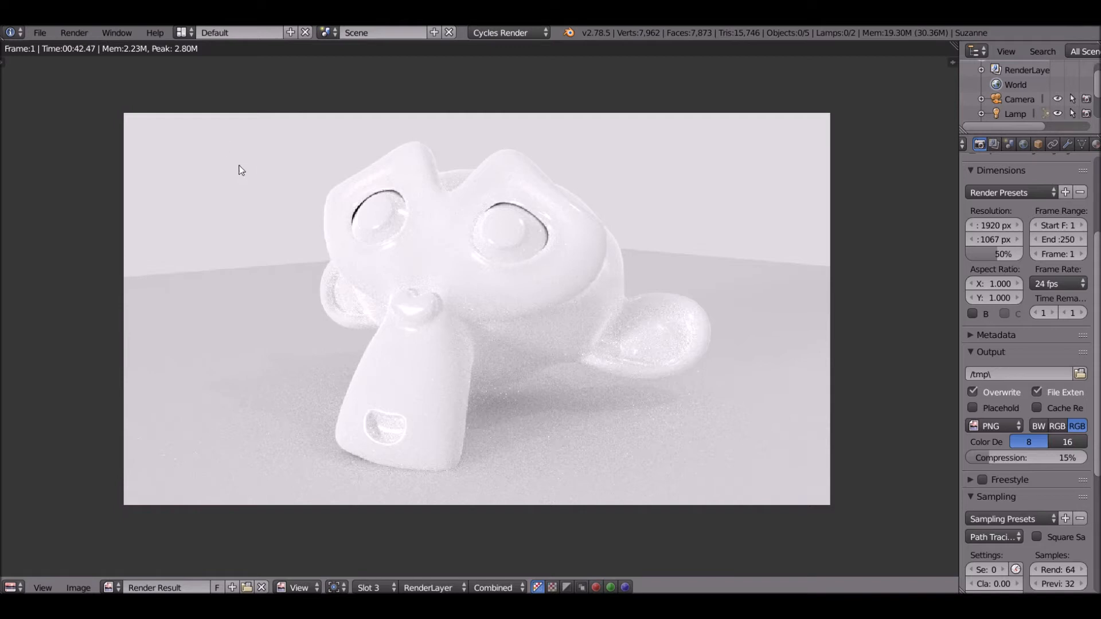
pyautogui.moveTo(676, 112)
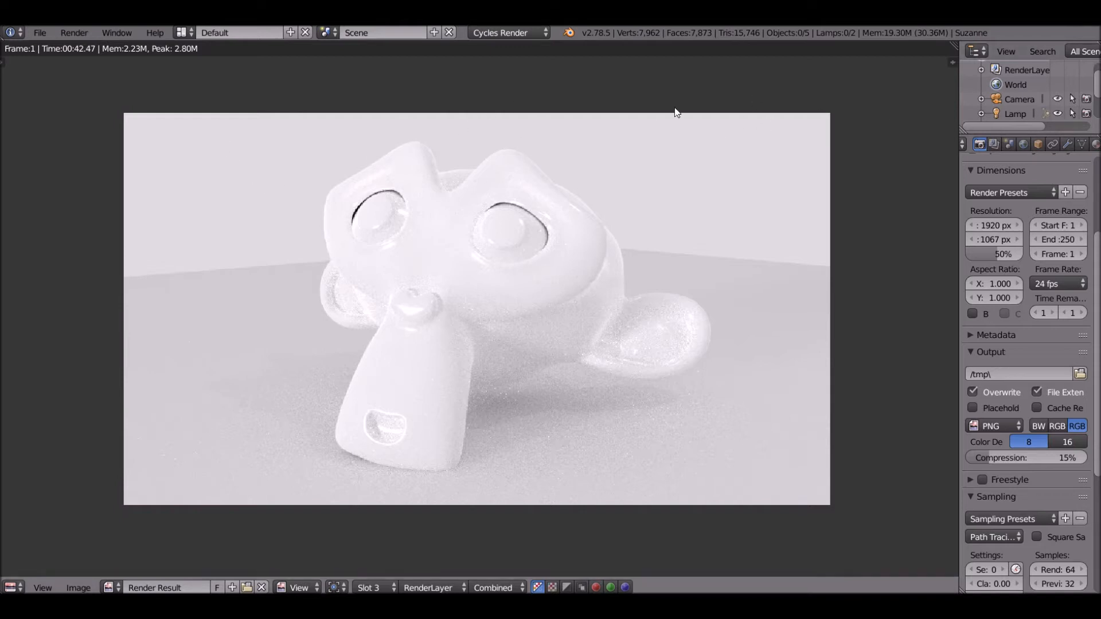
pyautogui.moveTo(740, 32)
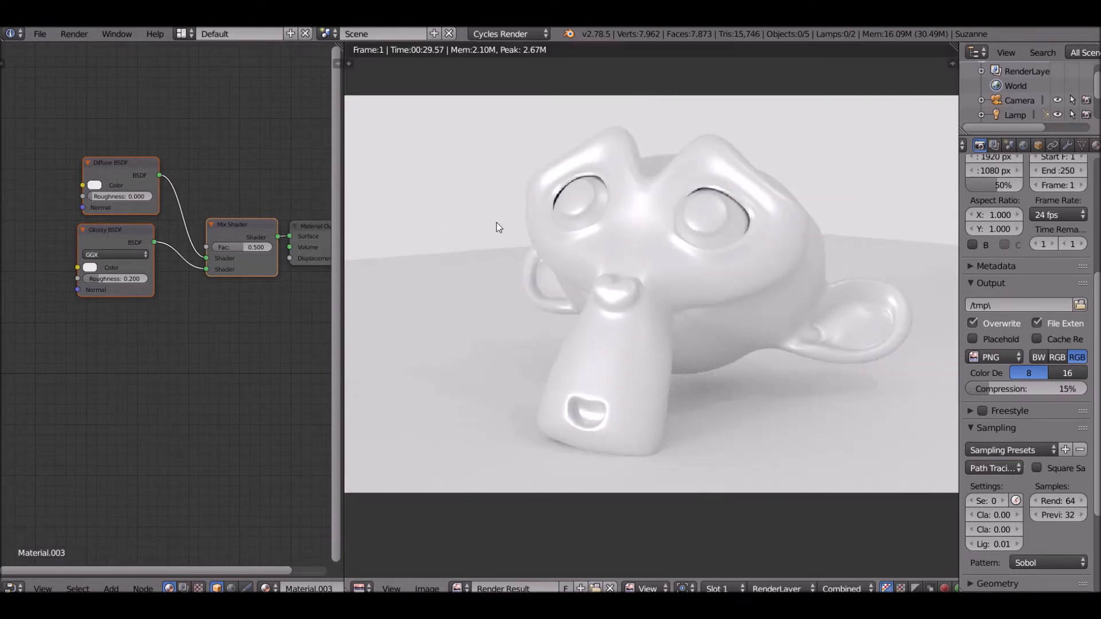
pyautogui.moveTo(519, 213)
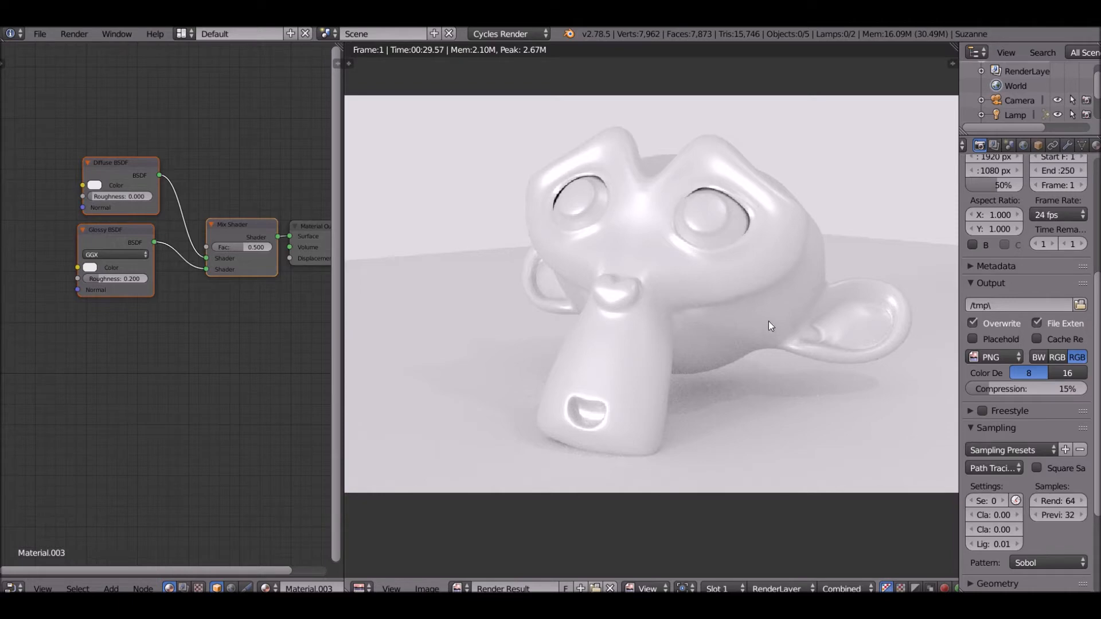
pyautogui.moveTo(622, 278)
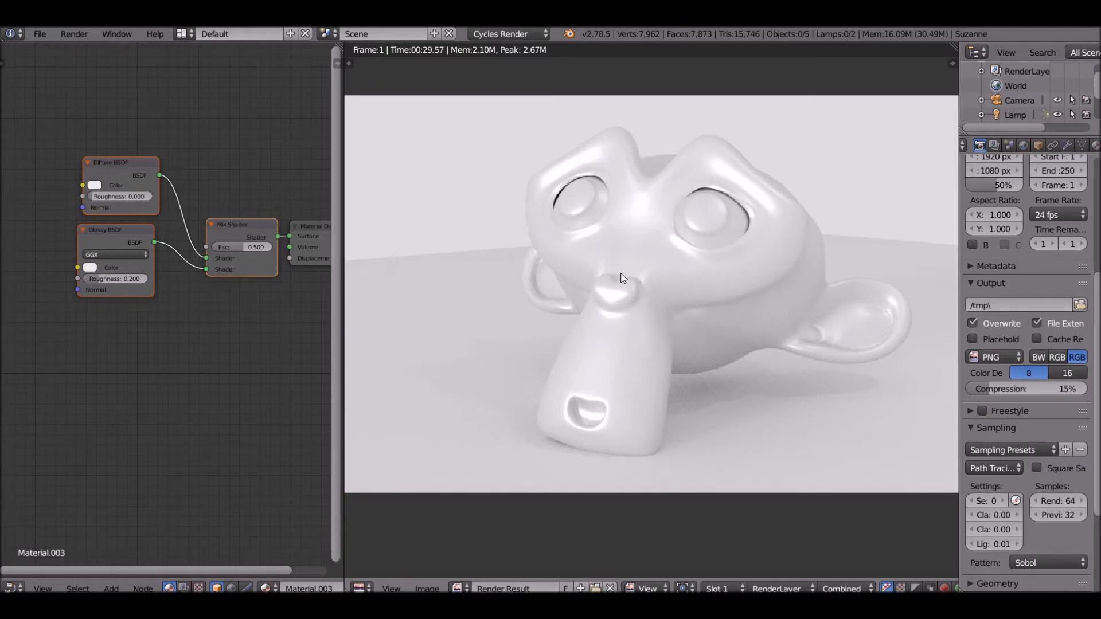
pyautogui.moveTo(477, 262)
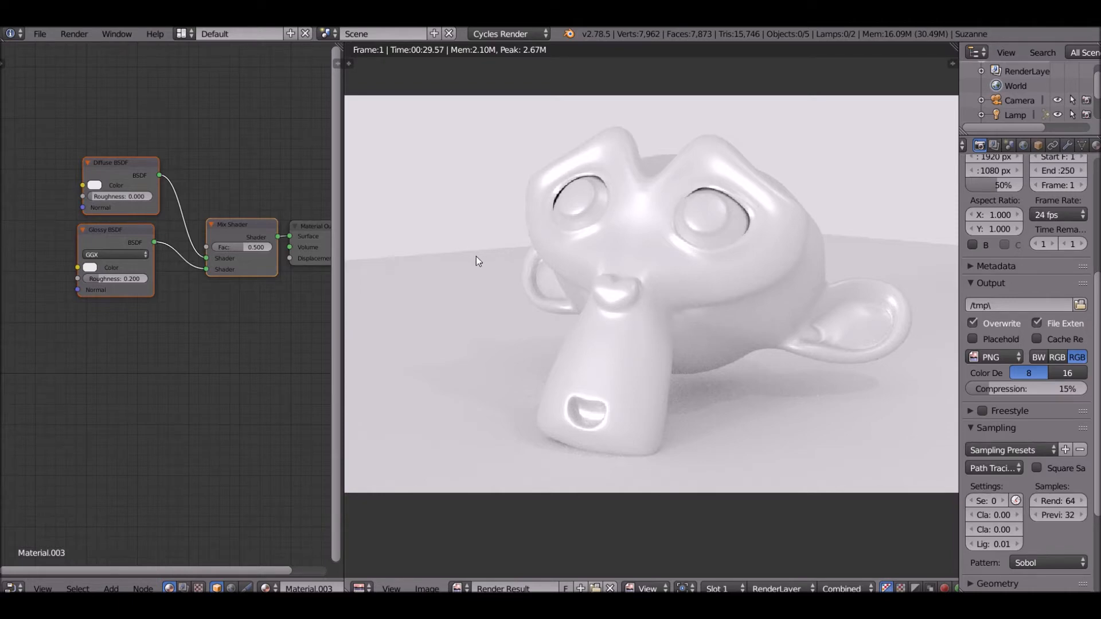
pyautogui.moveTo(490, 275)
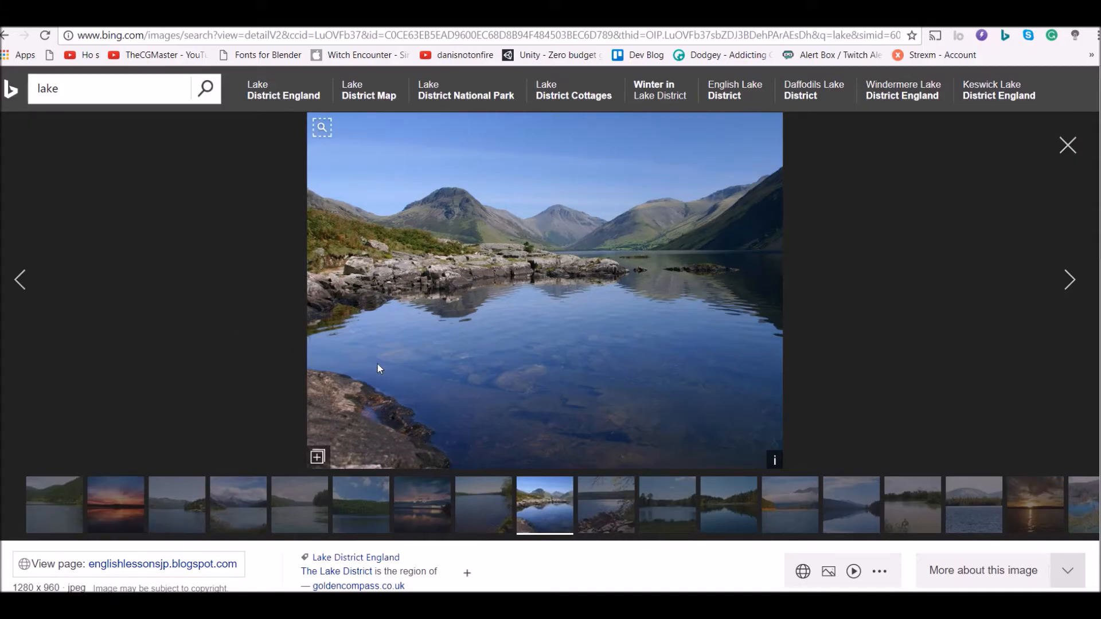
pyautogui.moveTo(370, 363)
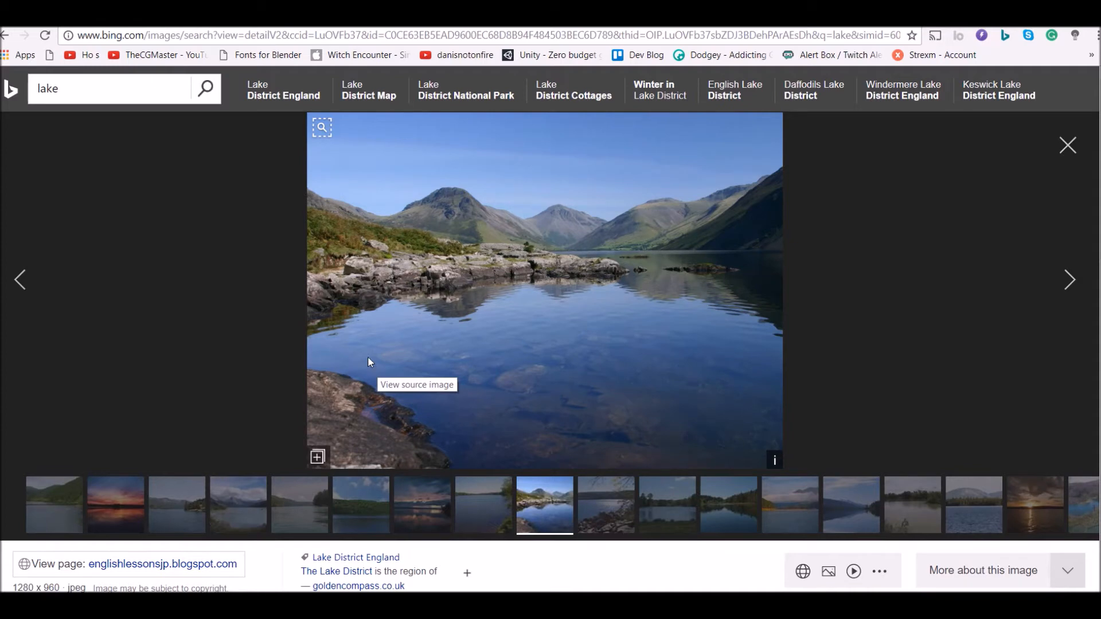
pyautogui.moveTo(523, 379)
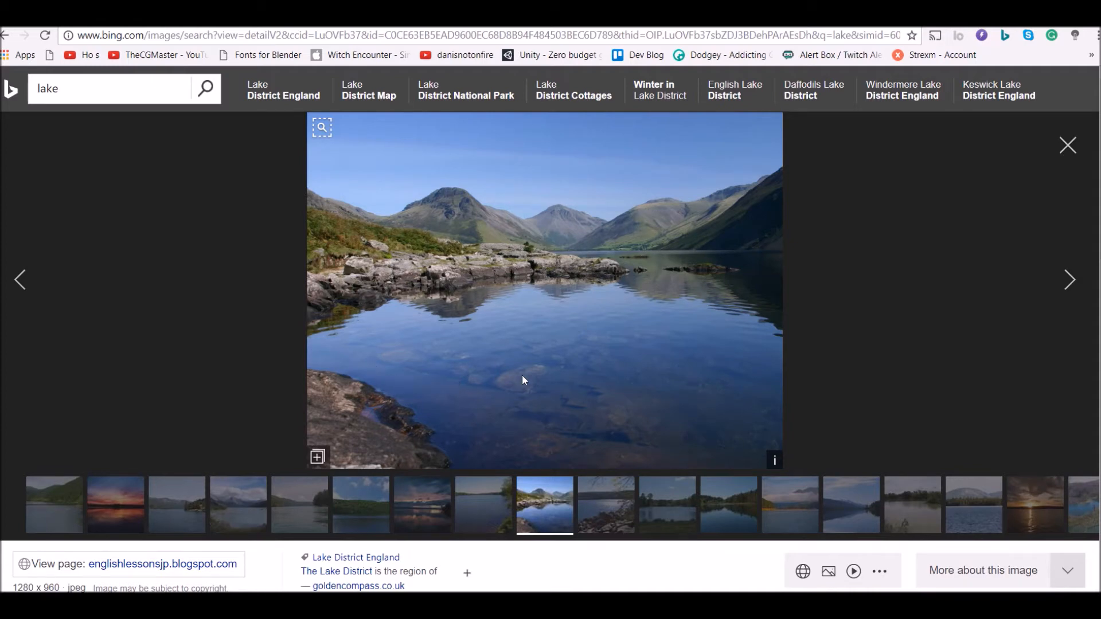
pyautogui.moveTo(523, 379)
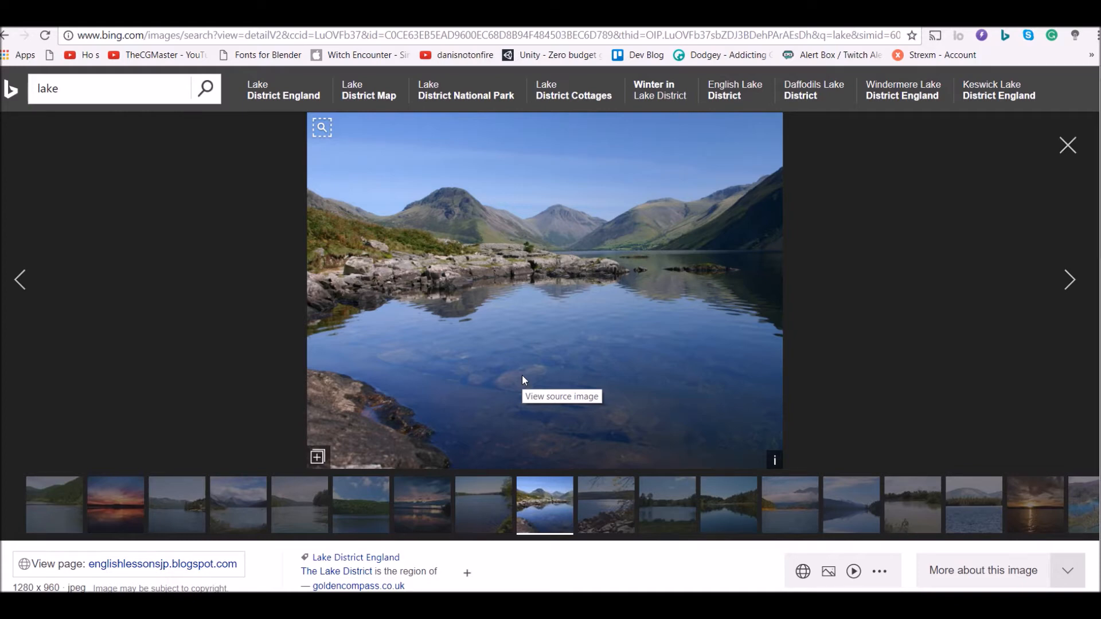
pyautogui.moveTo(459, 420)
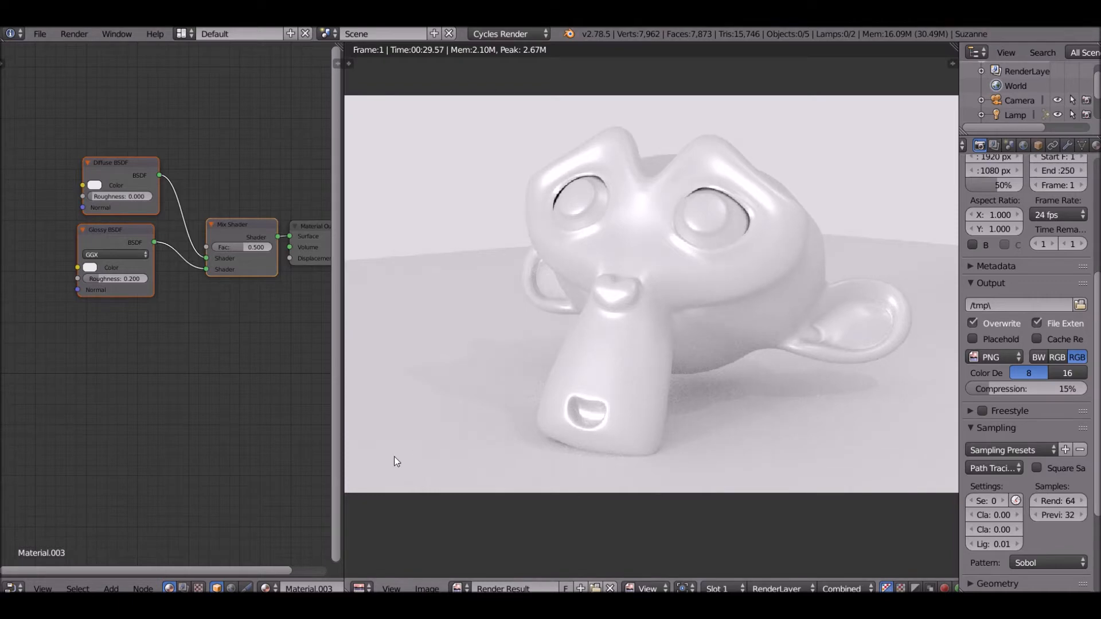
# Step: Add a Fresnel node (IOR 1.450) and re-render Suzanne with it driving the Mix Shader factor
pyautogui.click(720, 588)
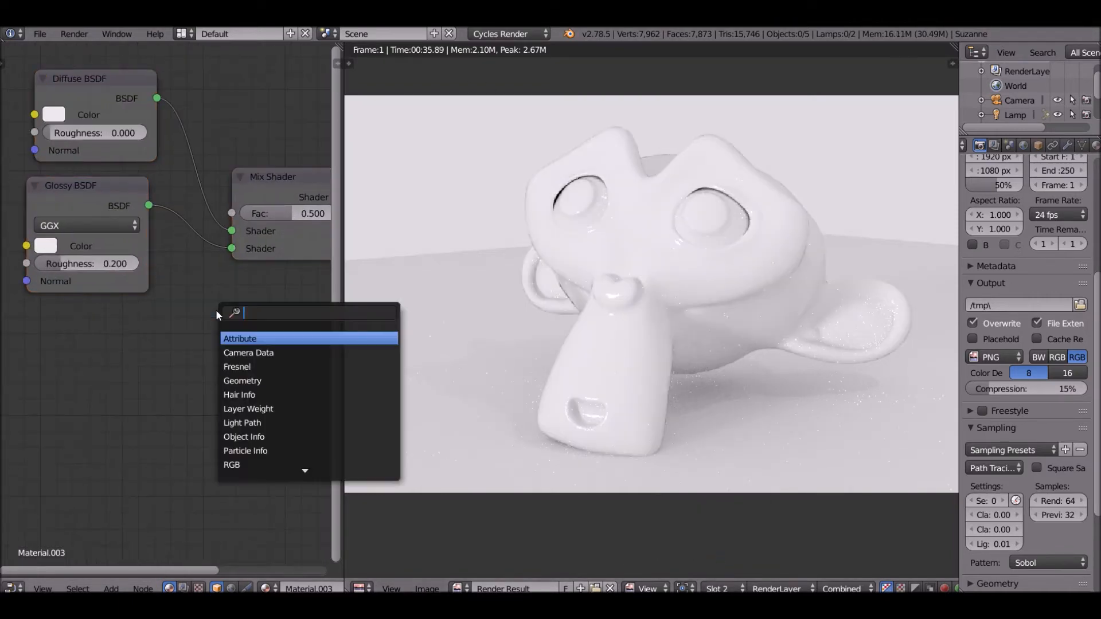
pyautogui.click(237, 367)
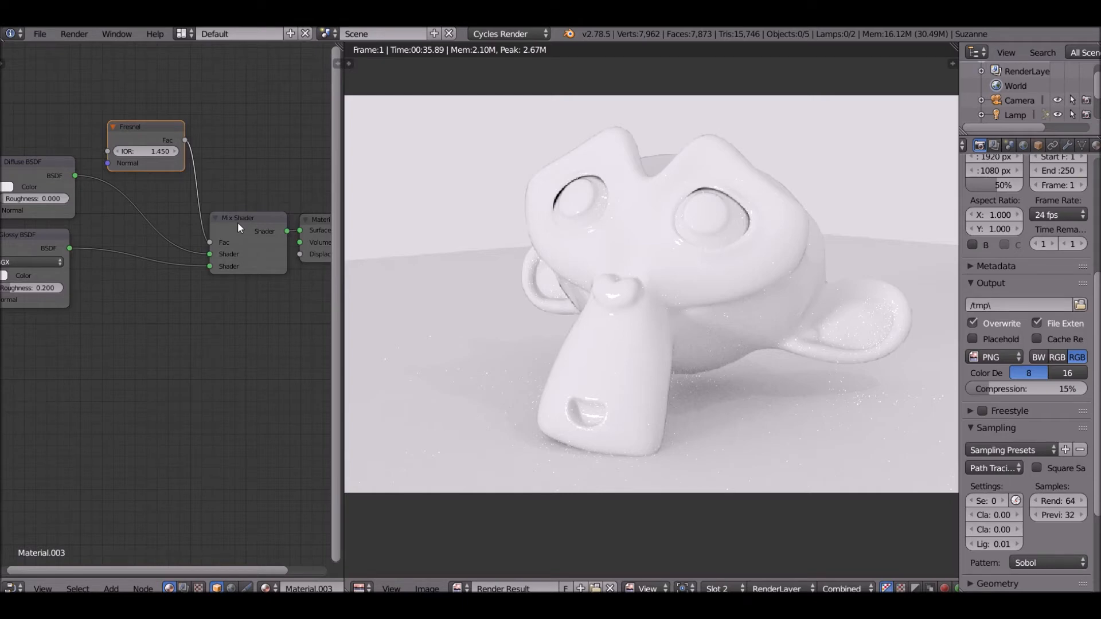
pyautogui.moveTo(205, 216)
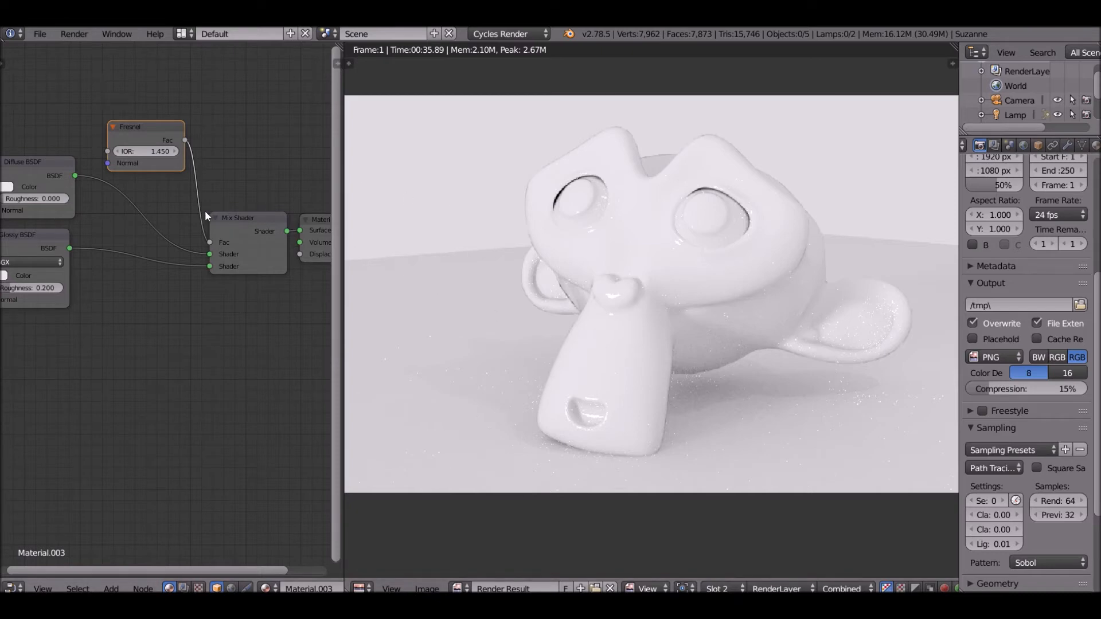
pyautogui.moveTo(218, 204)
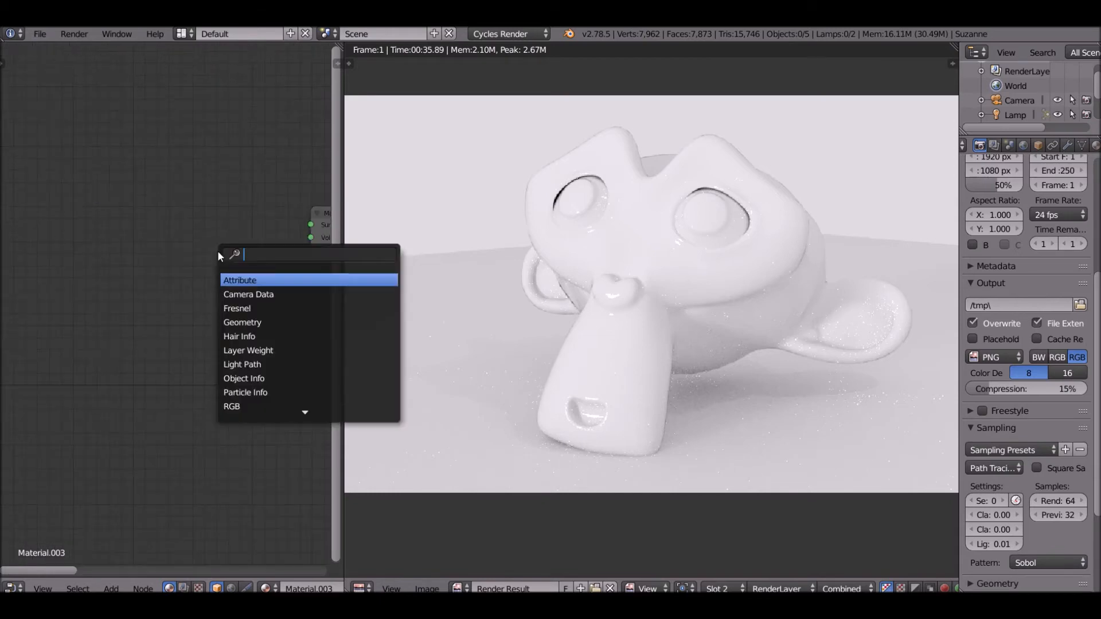
# Step: Add a Principled BSDF node (searched as 'pri') to replace the Fresnel/diffuse/glossy mix
pyautogui.write('pri')
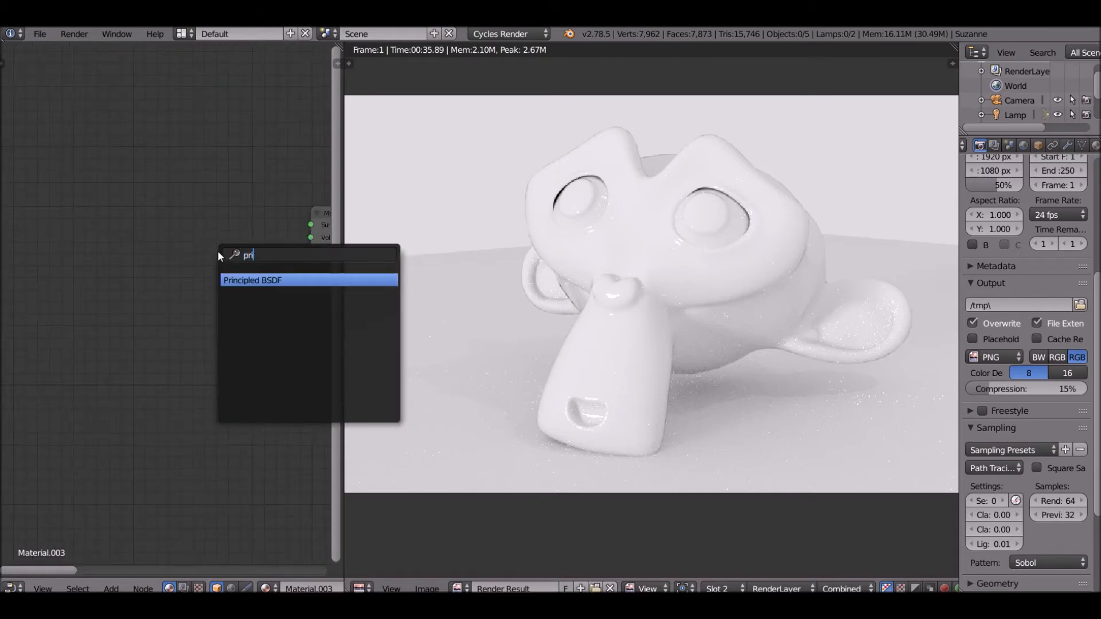
pyautogui.click(252, 279)
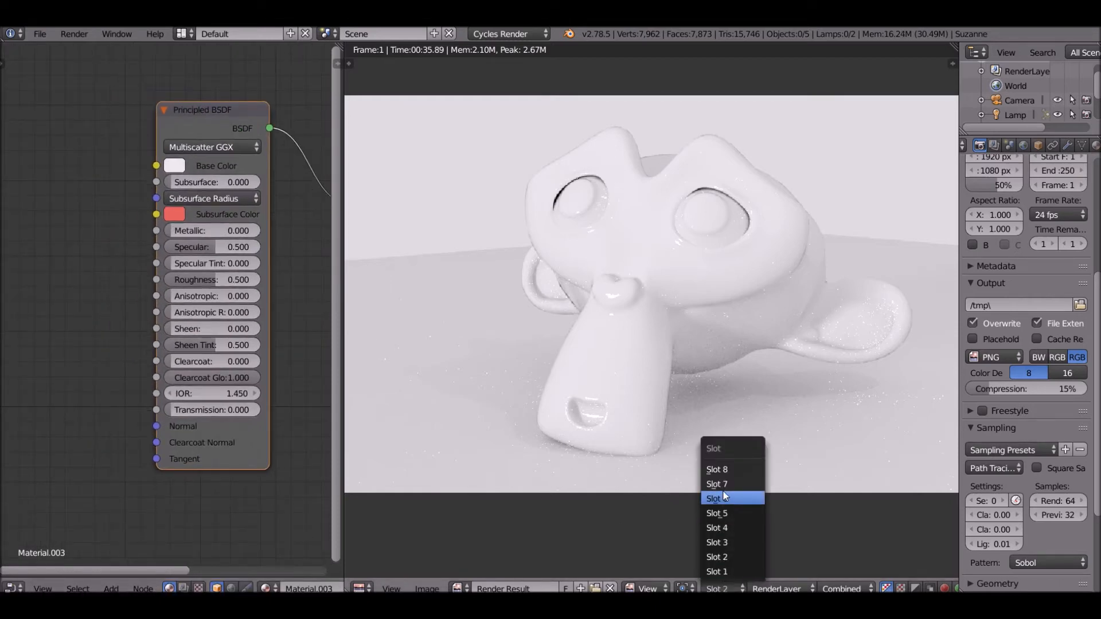
pyautogui.moveTo(715, 556)
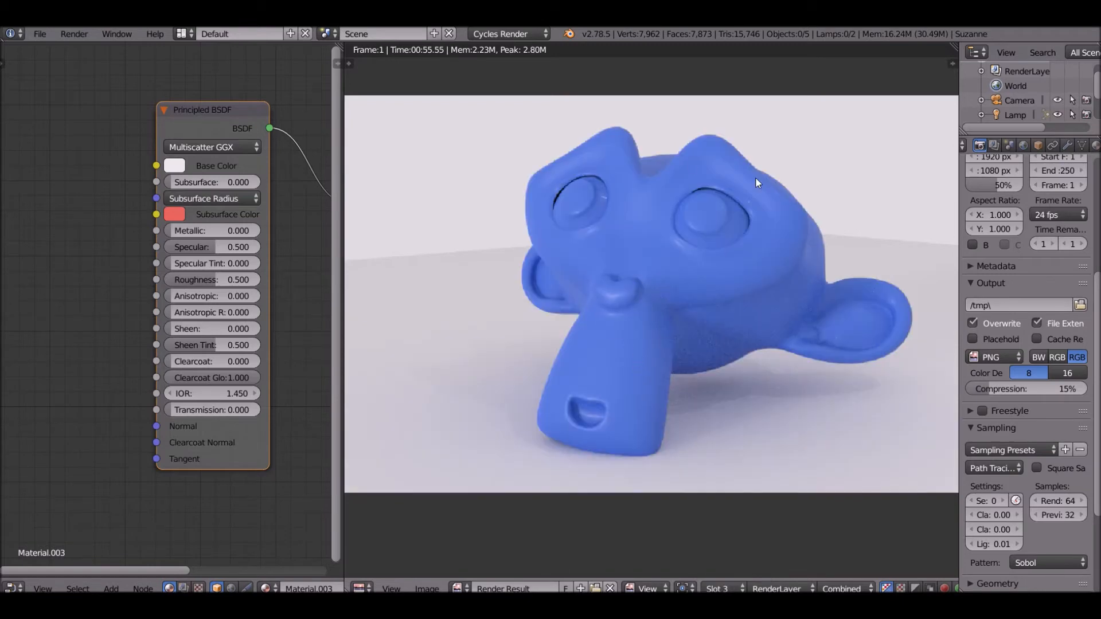
pyautogui.moveTo(198, 164)
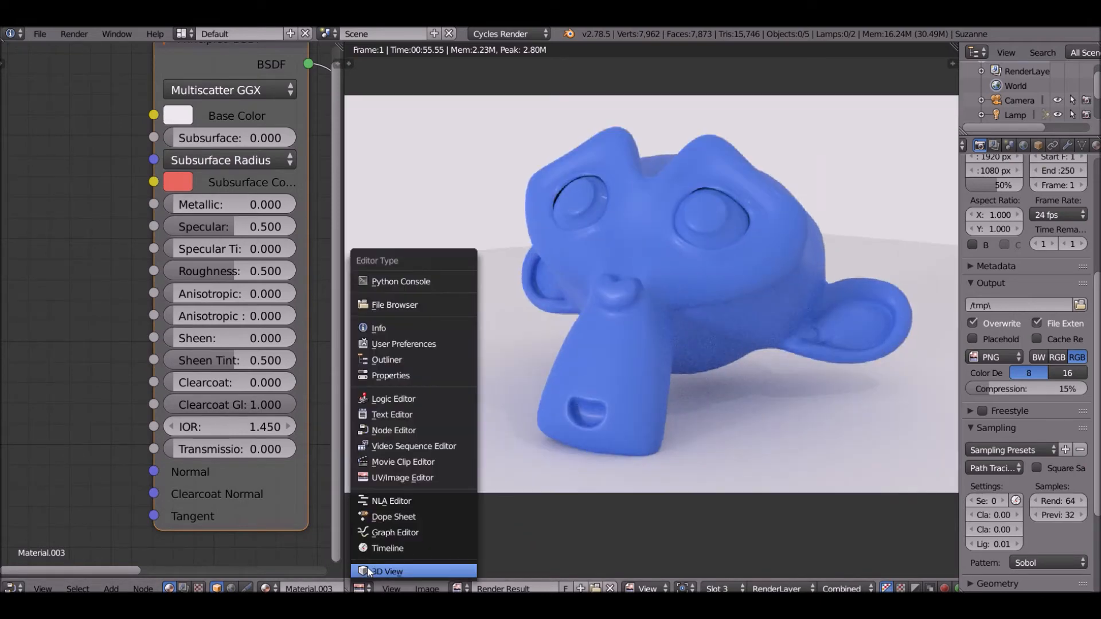
# Step: Switch the render view to the live 3D viewport showing Suzanne
pyautogui.click(387, 571)
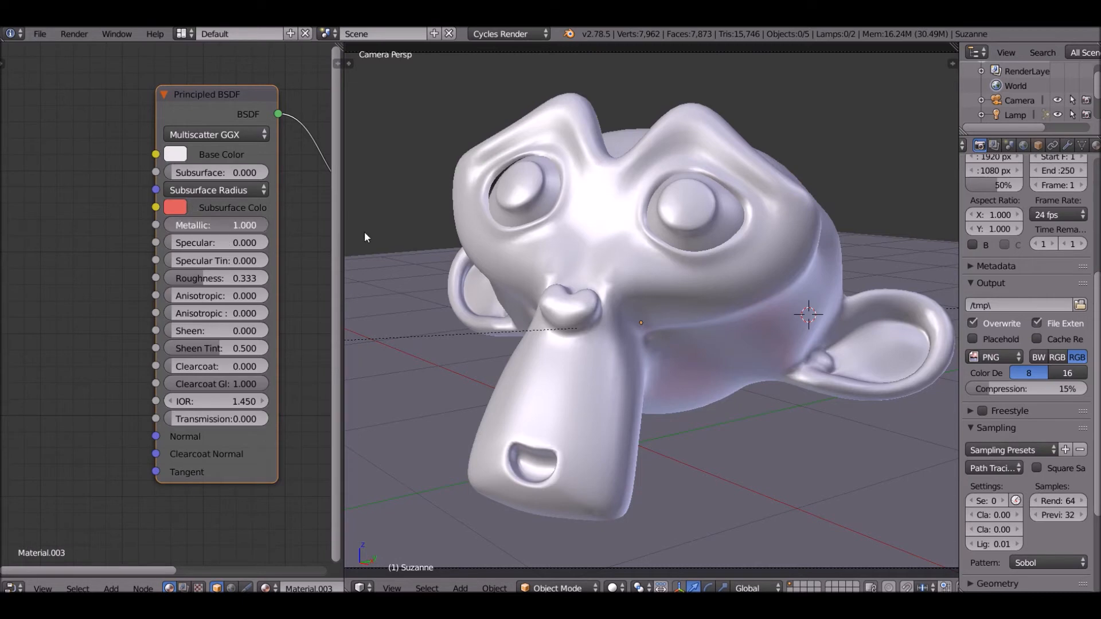
# Step: Render the metallic Suzanne with Cycles, briefly comparing against the earlier slot 1 render
pyautogui.click(73, 33)
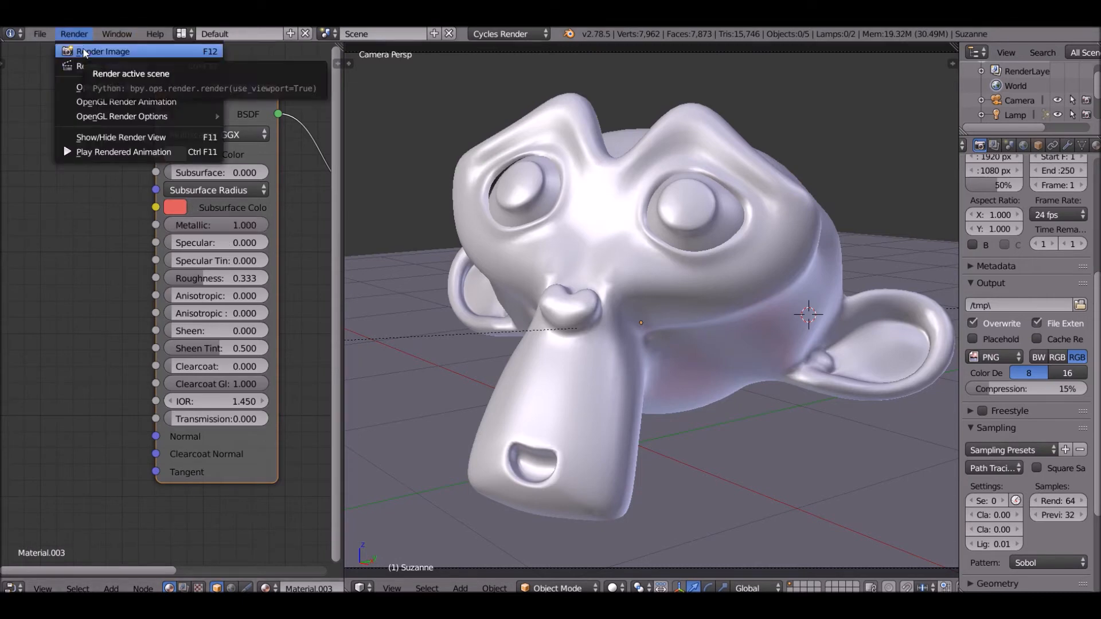
pyautogui.click(102, 51)
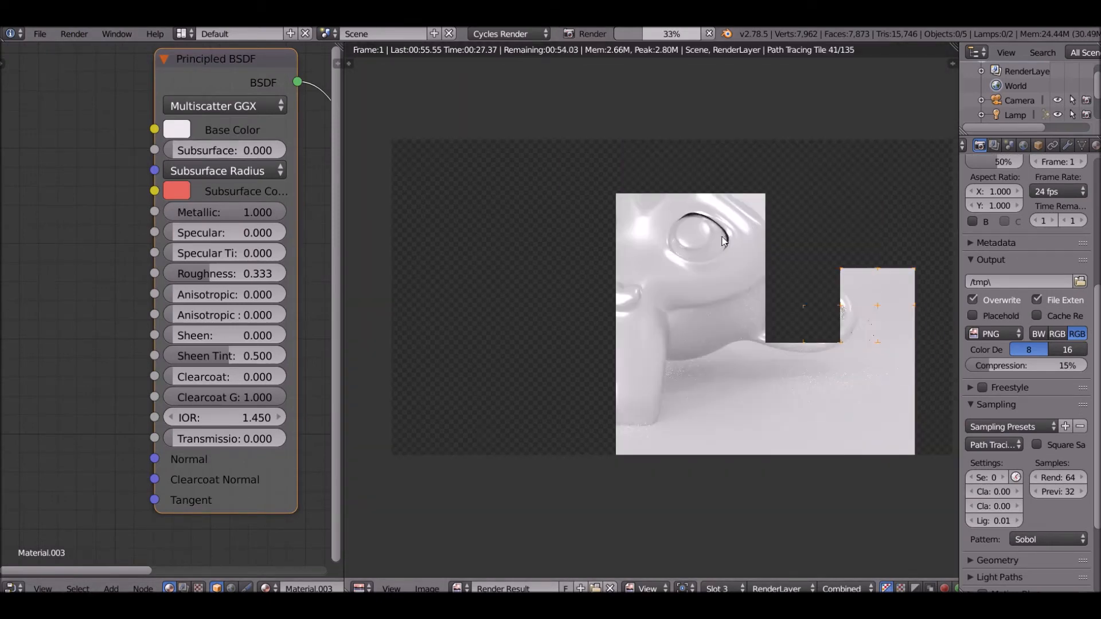
pyautogui.click(721, 588)
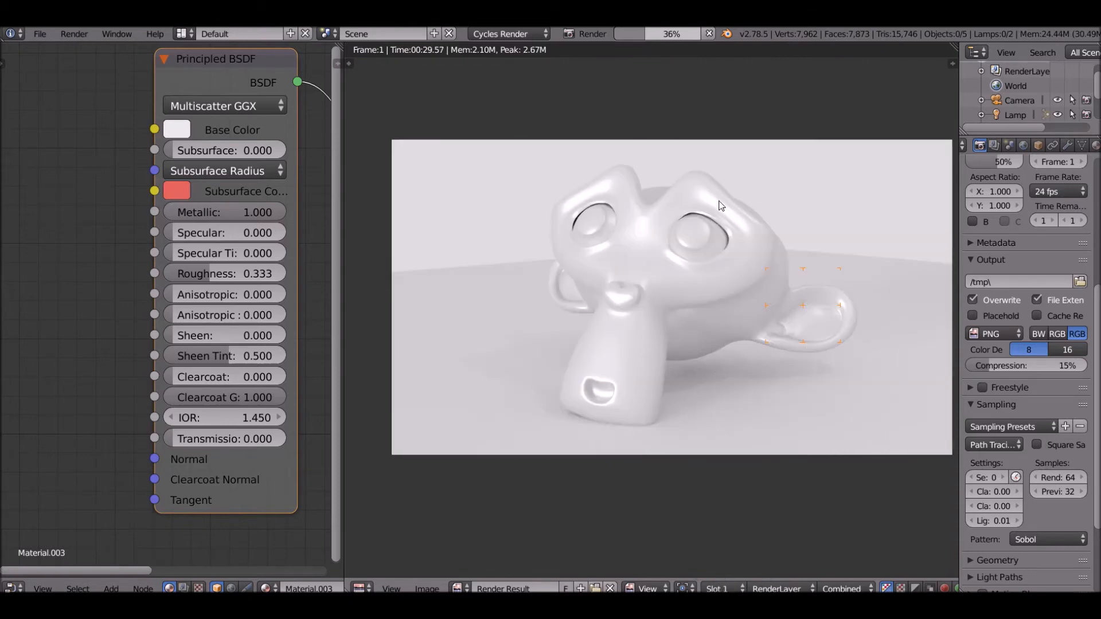
pyautogui.click(592, 33)
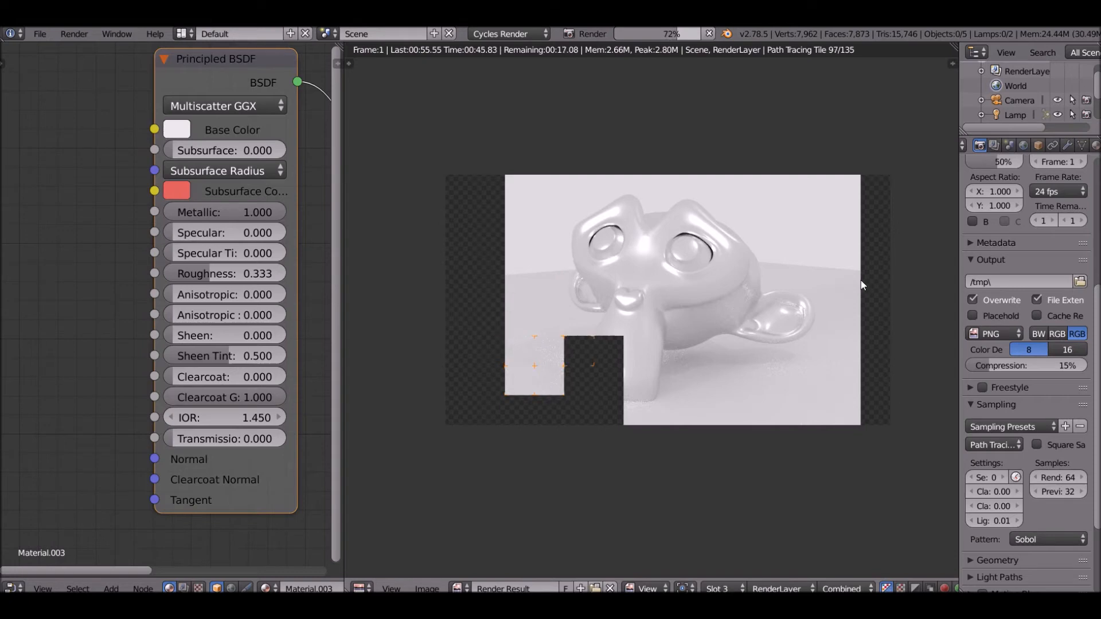
pyautogui.moveTo(474, 299)
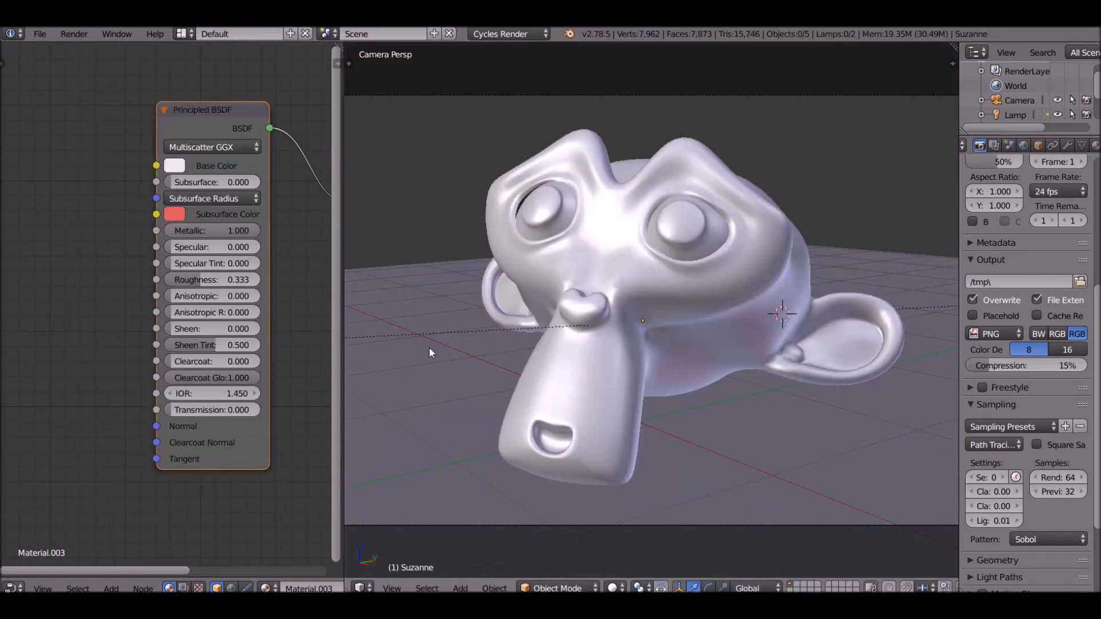
pyautogui.moveTo(222, 280)
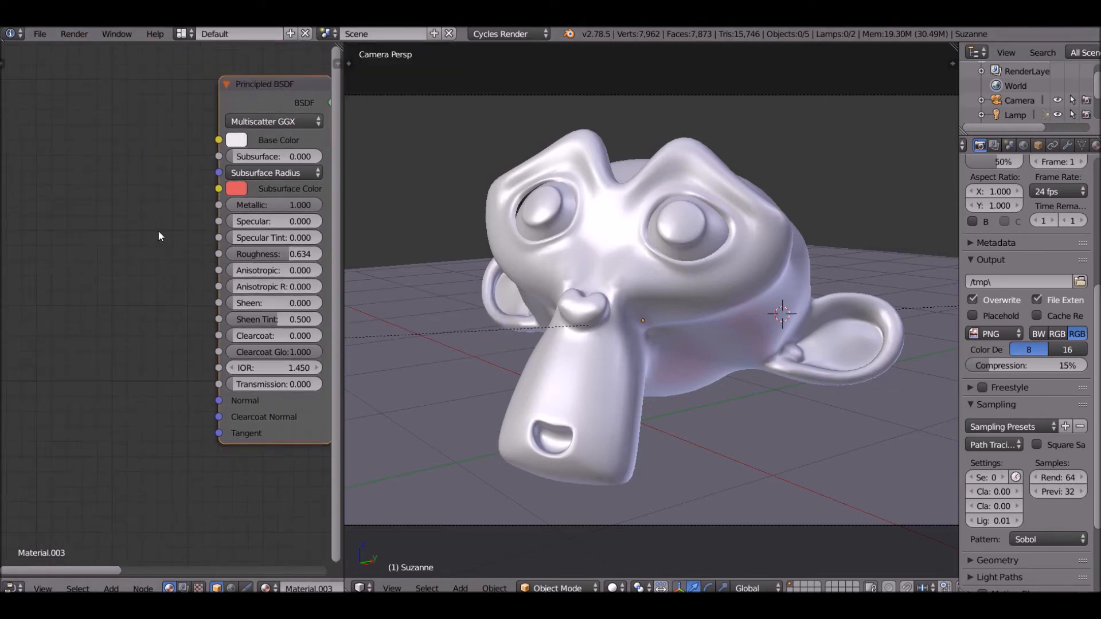
pyautogui.moveTo(136, 226)
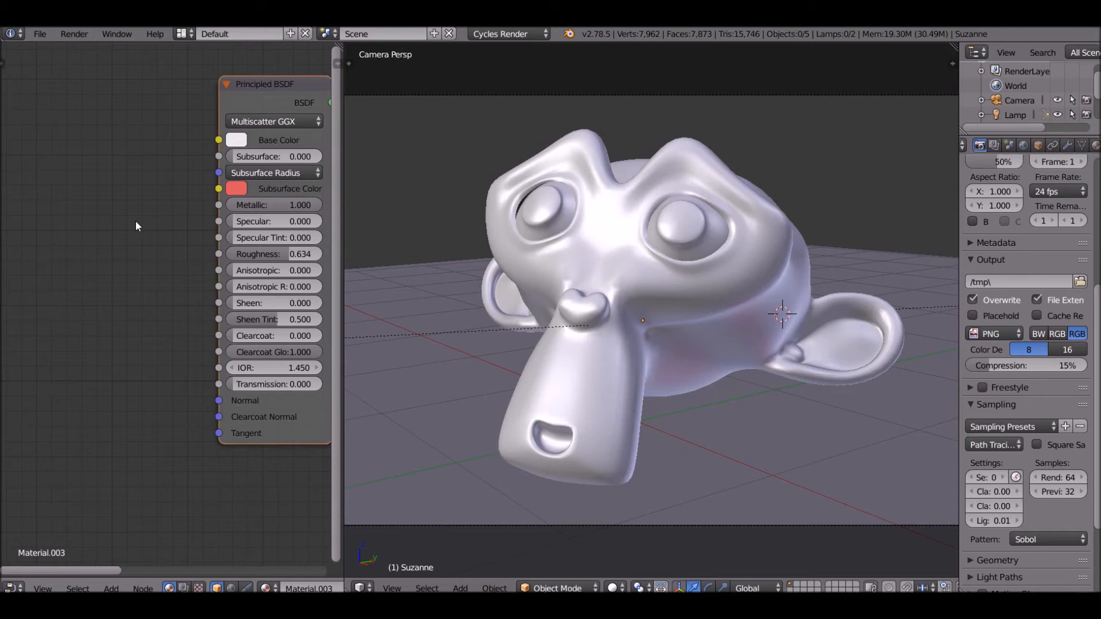
pyautogui.moveTo(118, 229)
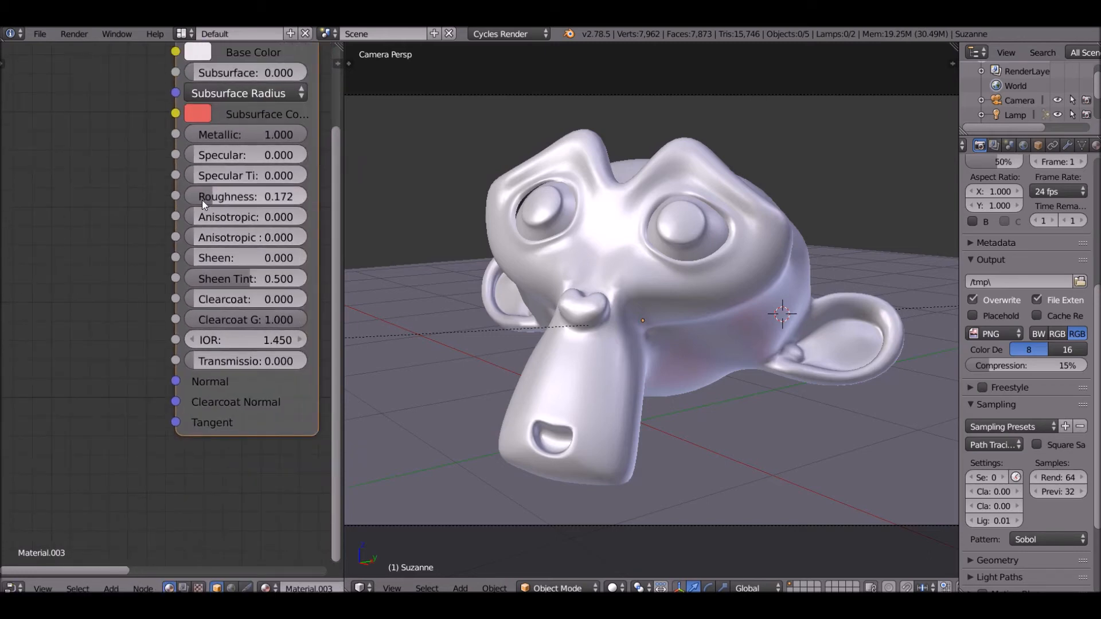
# Step: Raise the Principled BSDF roughness to 1.000
pyautogui.moveTo(211, 196); pyautogui.dragTo(302, 196)
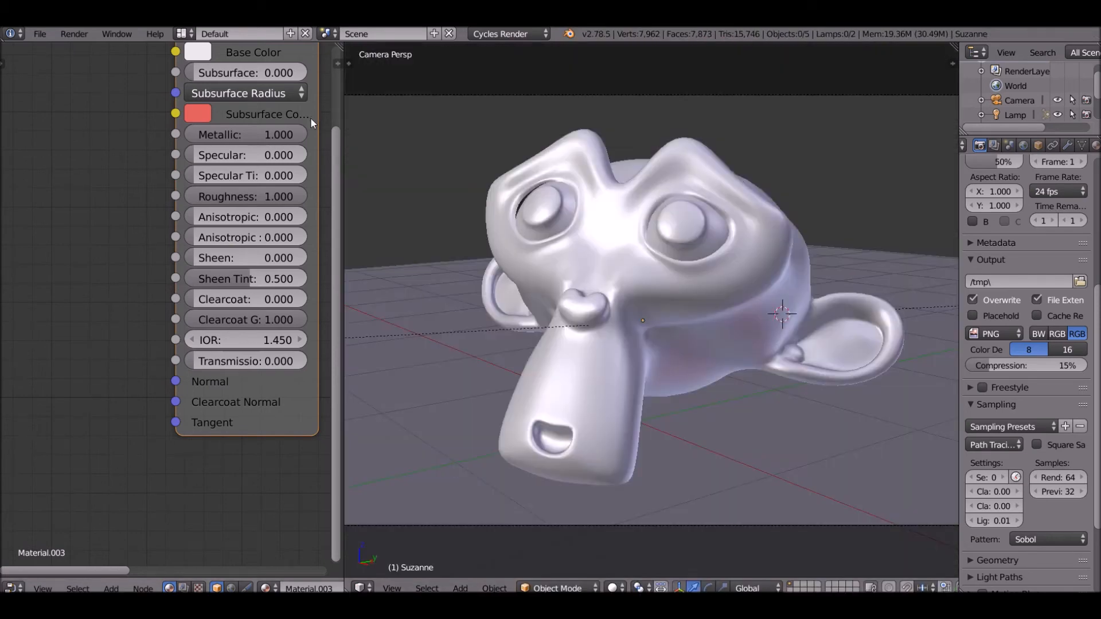
pyautogui.moveTo(174, 152)
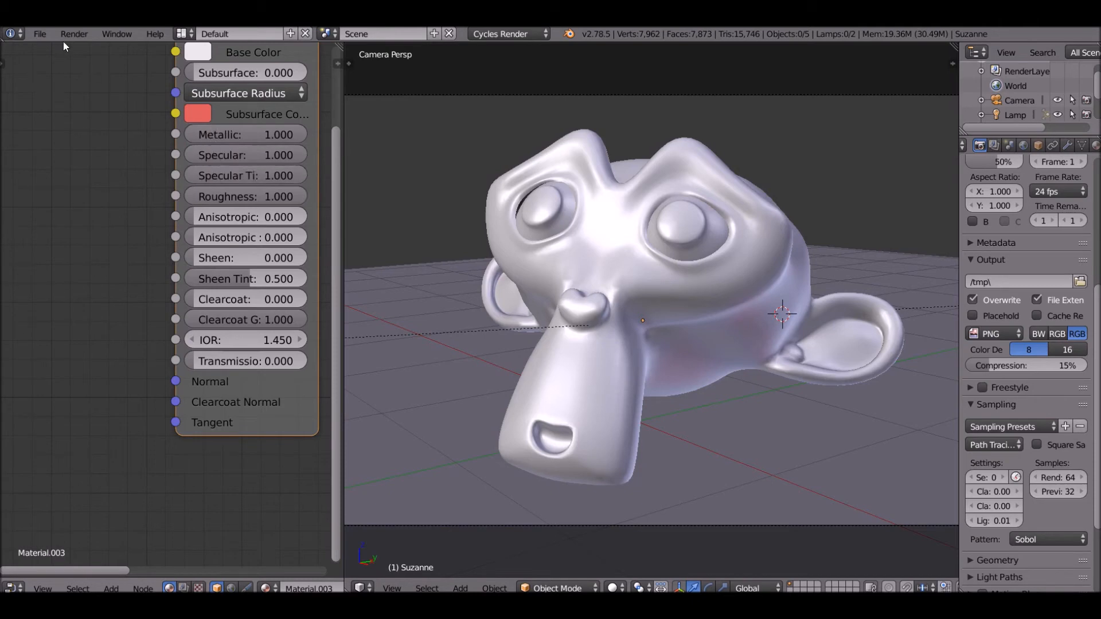
# Step: Render a test image of the rough metal material
pyautogui.click(74, 33)
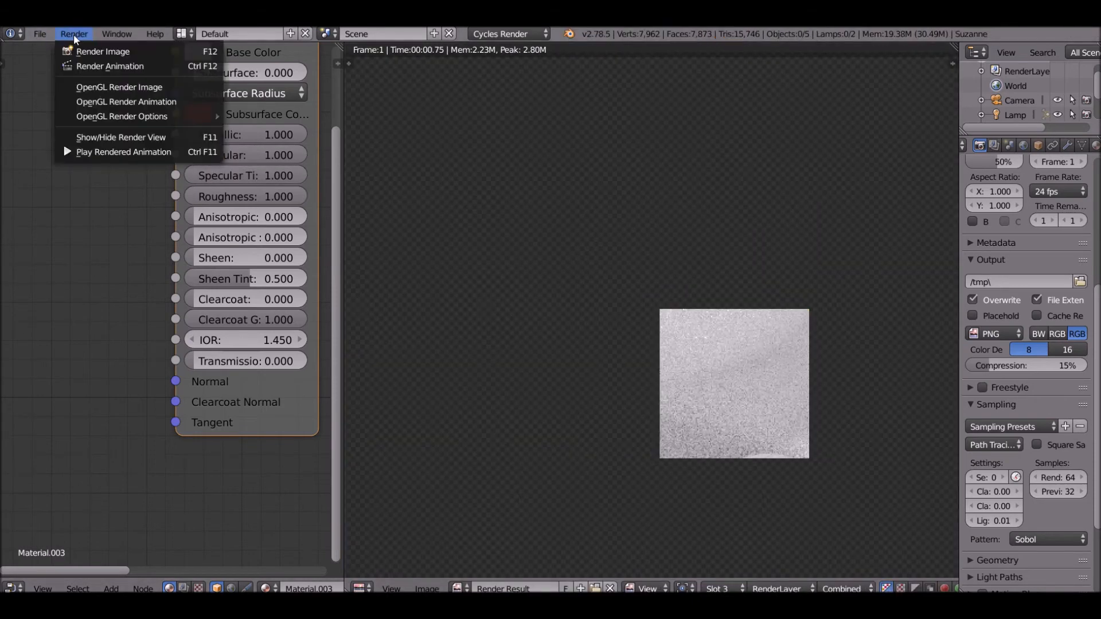
pyautogui.click(102, 52)
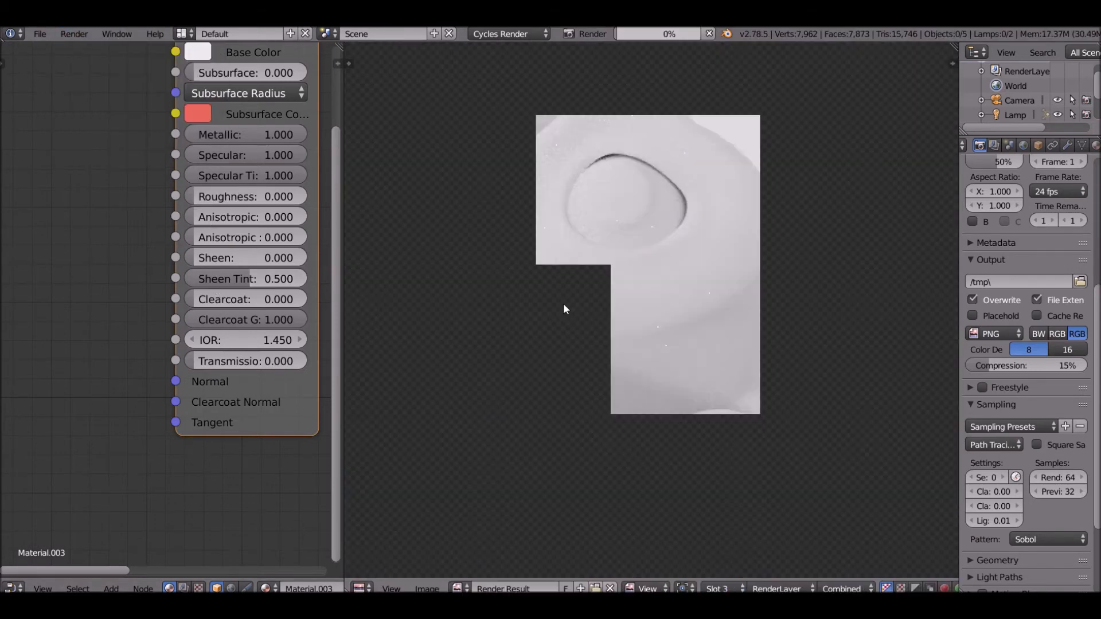
pyautogui.click(592, 33)
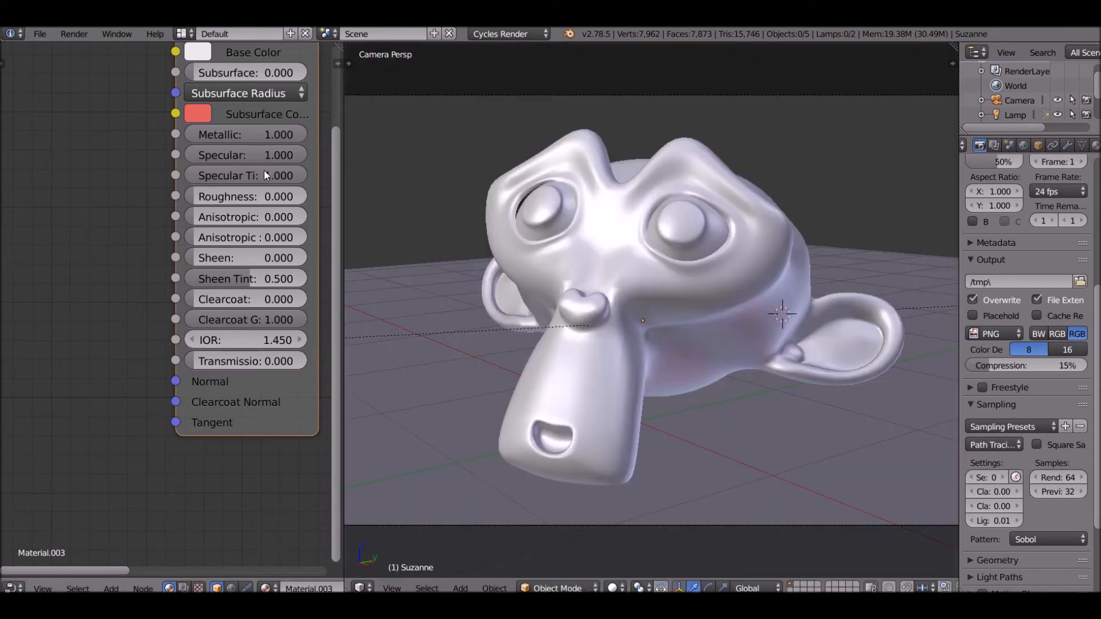
# Step: Adjust the Principled BSDF toward metallic 0, anisotropic and sheen 1.000, and start a render
pyautogui.moveTo(246, 154); pyautogui.dragTo(246, 155)
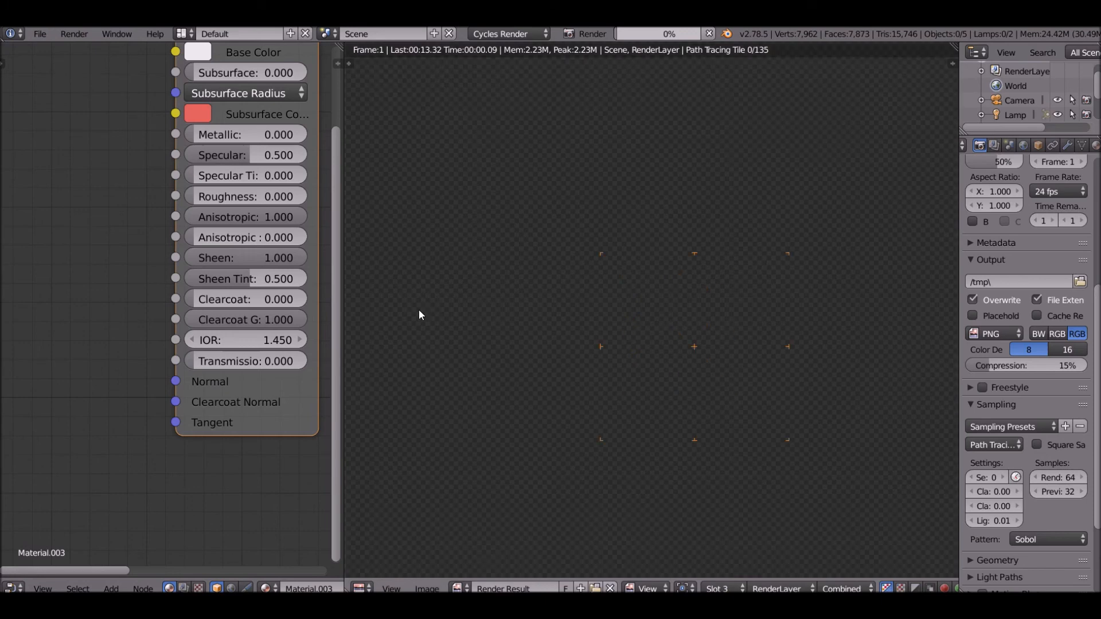
pyautogui.click(591, 33)
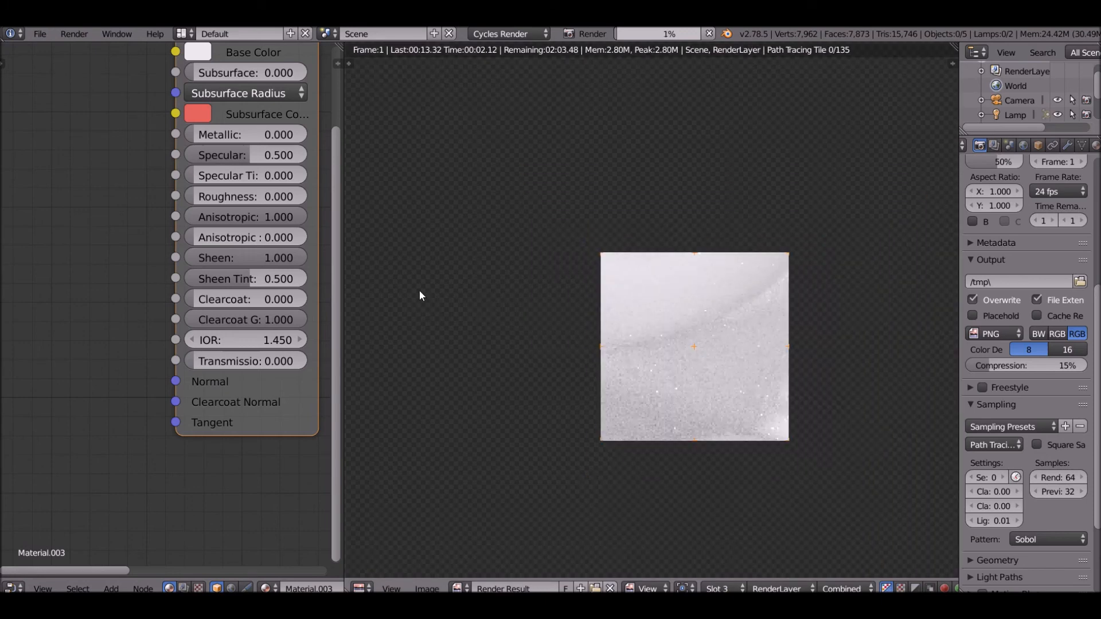